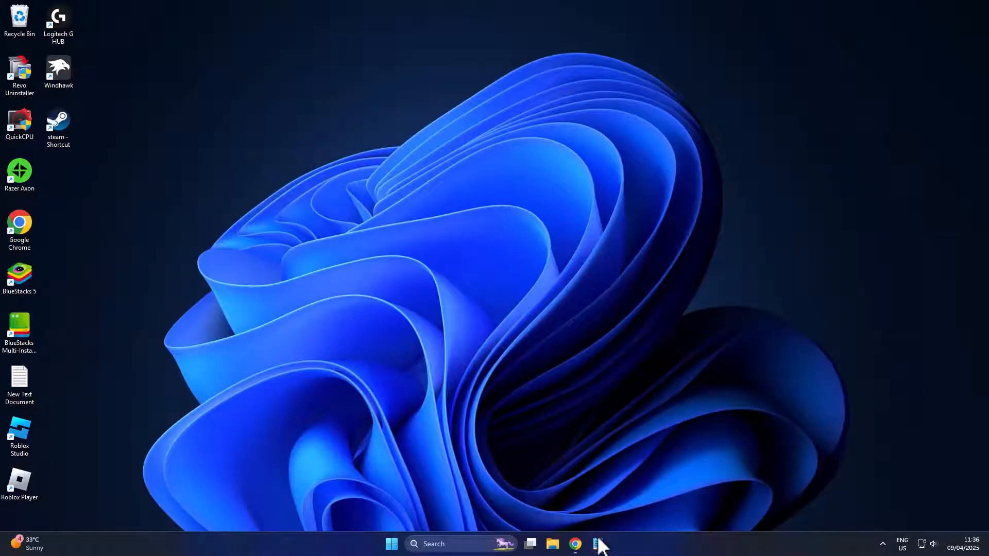
- Launch Chrome and reach Settings > Privacy and security > Third-party cookies
left_click(573, 544)
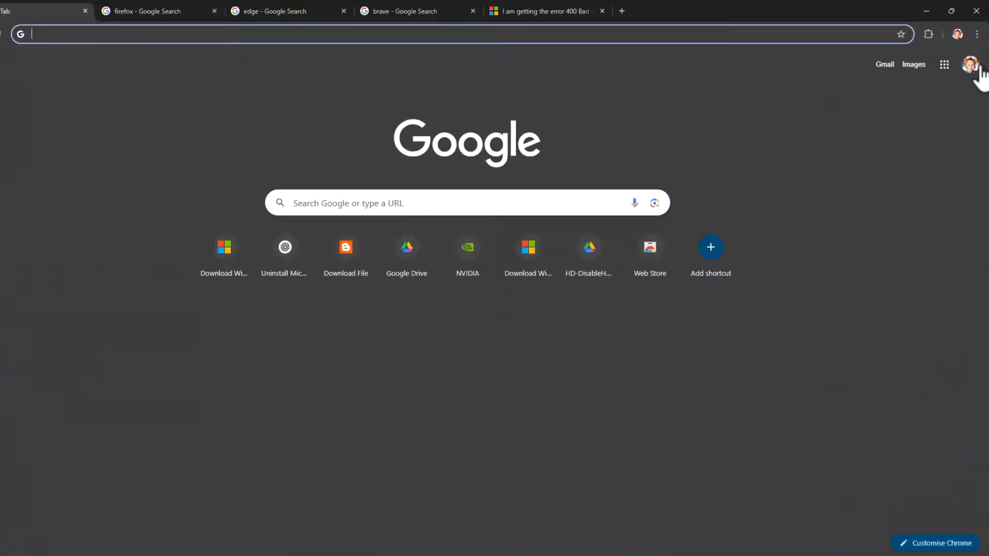
left_click(977, 34)
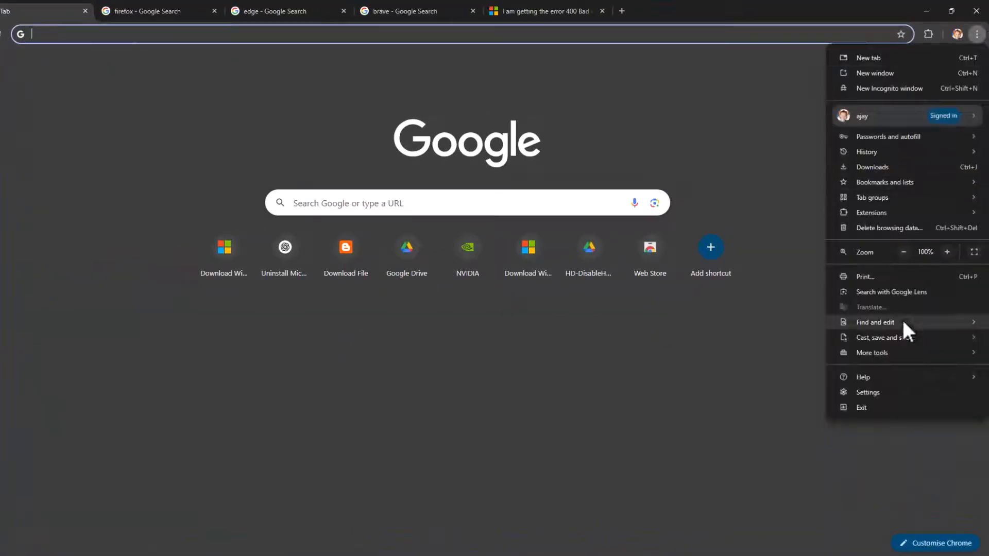
left_click(867, 391)
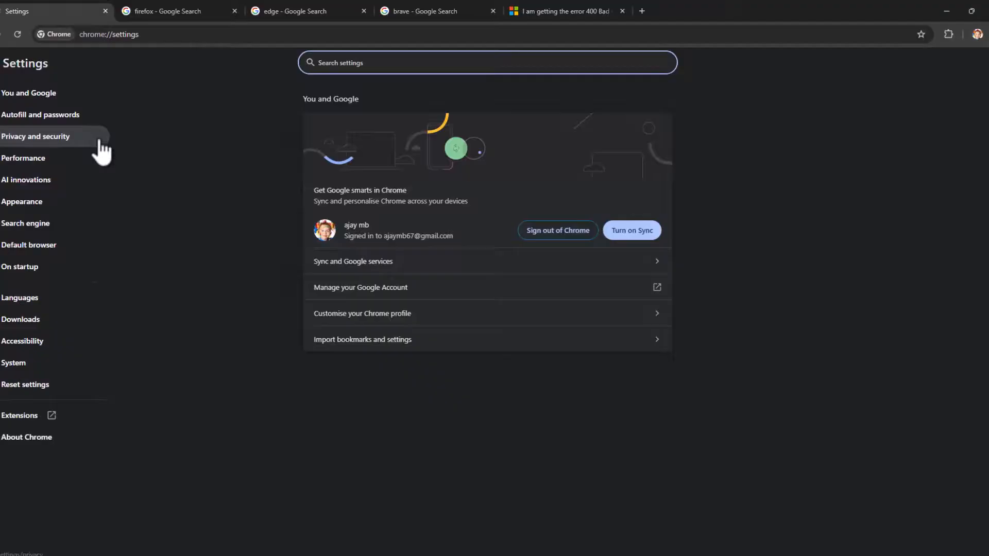
left_click(36, 136)
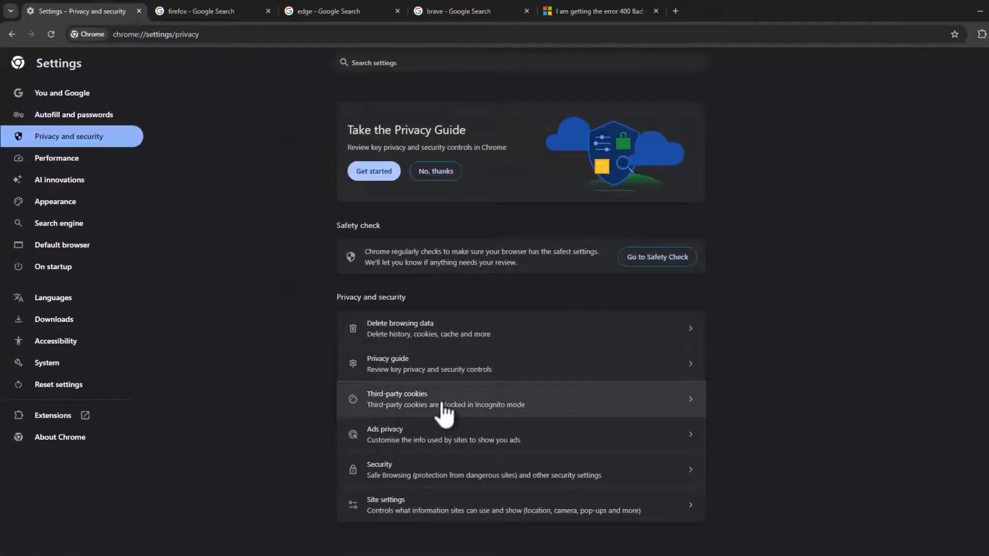
left_click(444, 399)
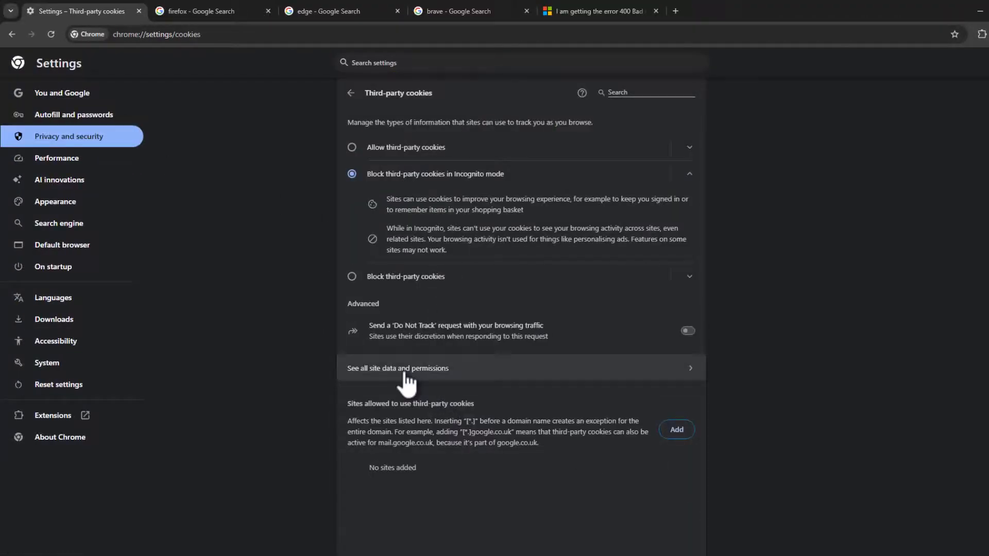
- Search all site data for 'outloo', delete live.com's stored data, then minimize Chrome
left_click(397, 368)
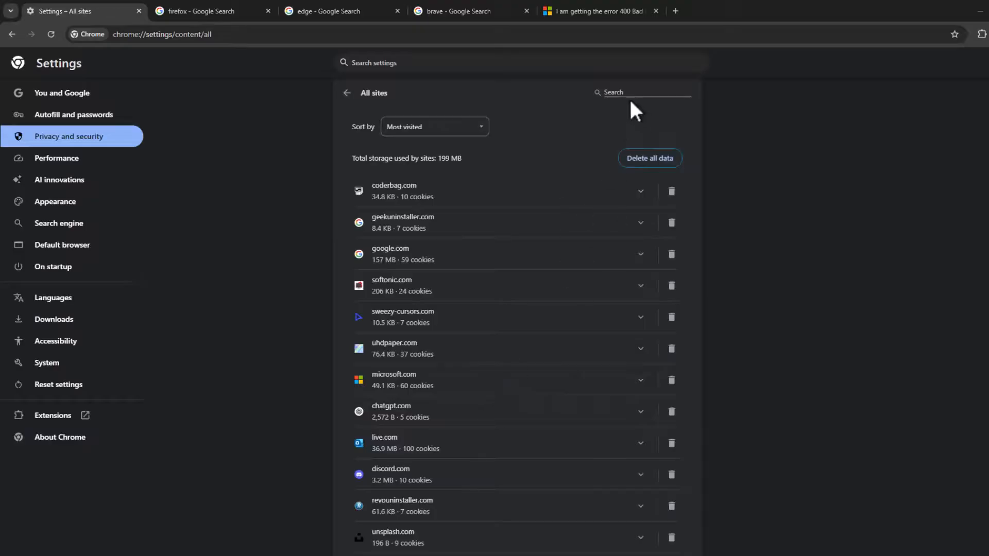
left_click(643, 92)
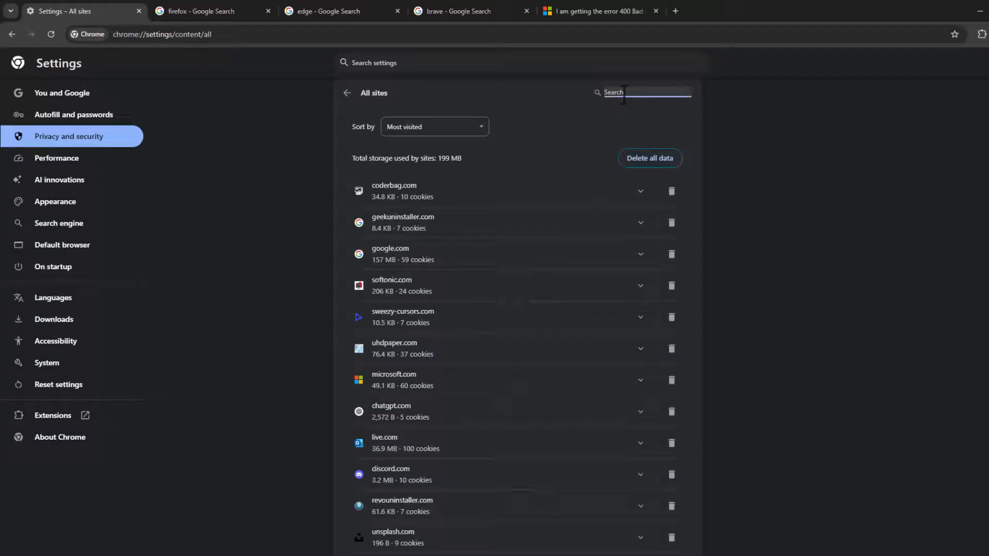
type("ou")
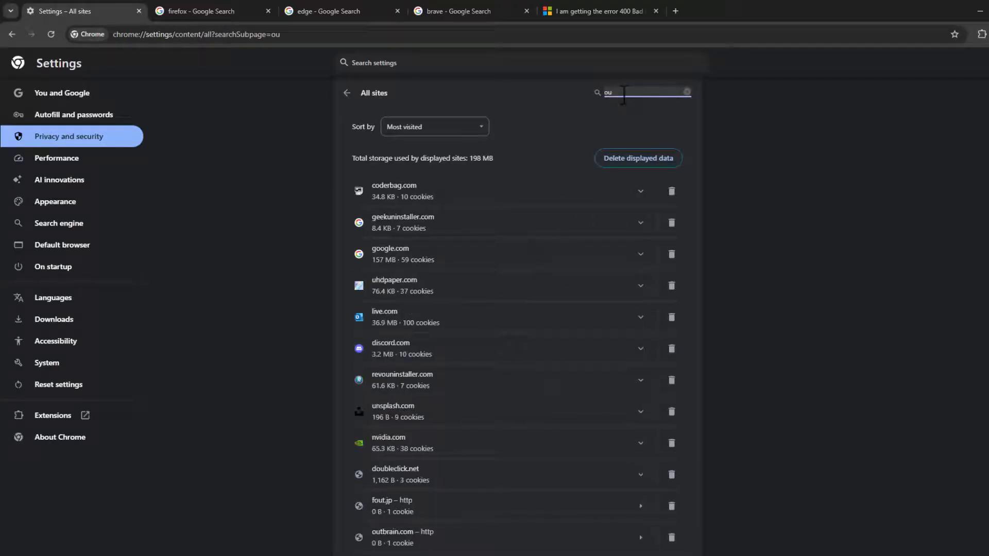
type("tloo")
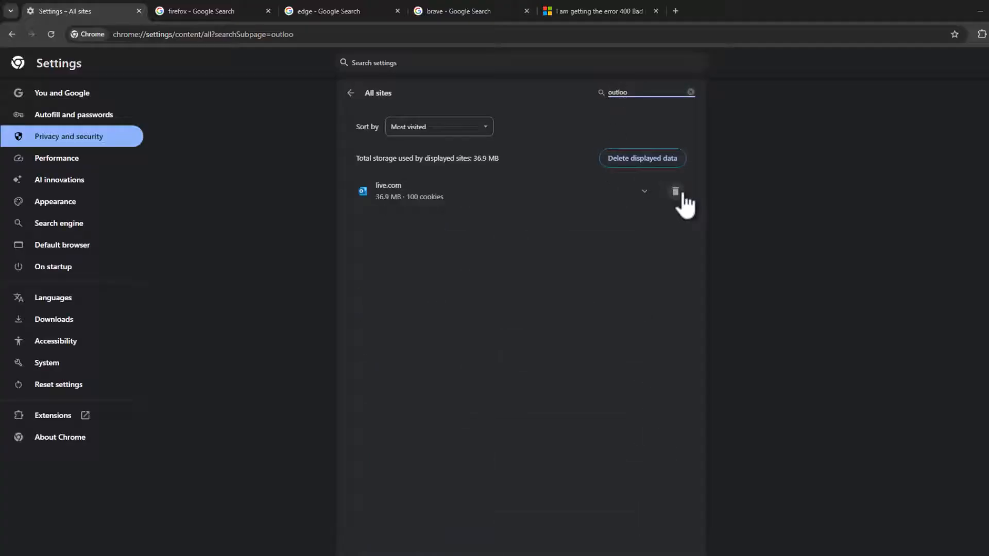
left_click(674, 191)
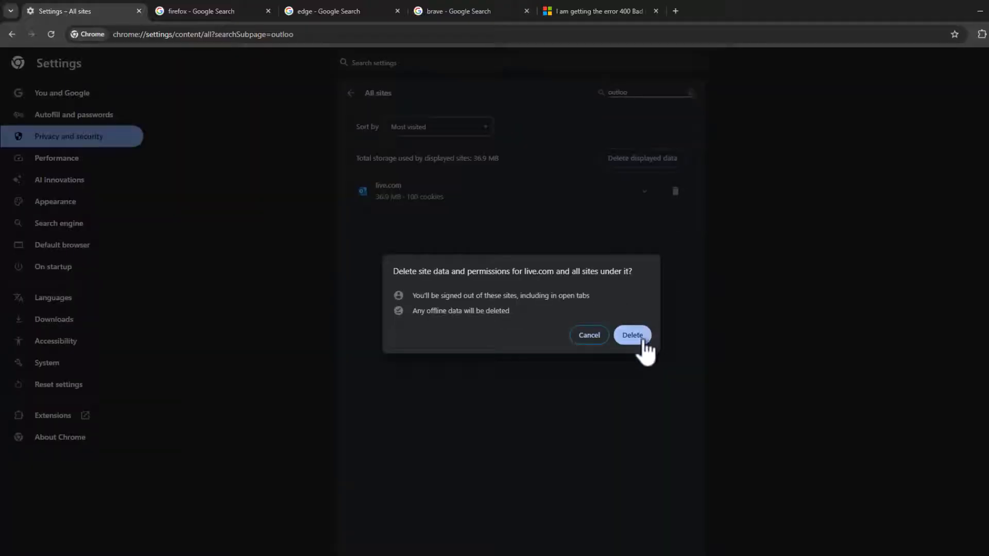
left_click(632, 335)
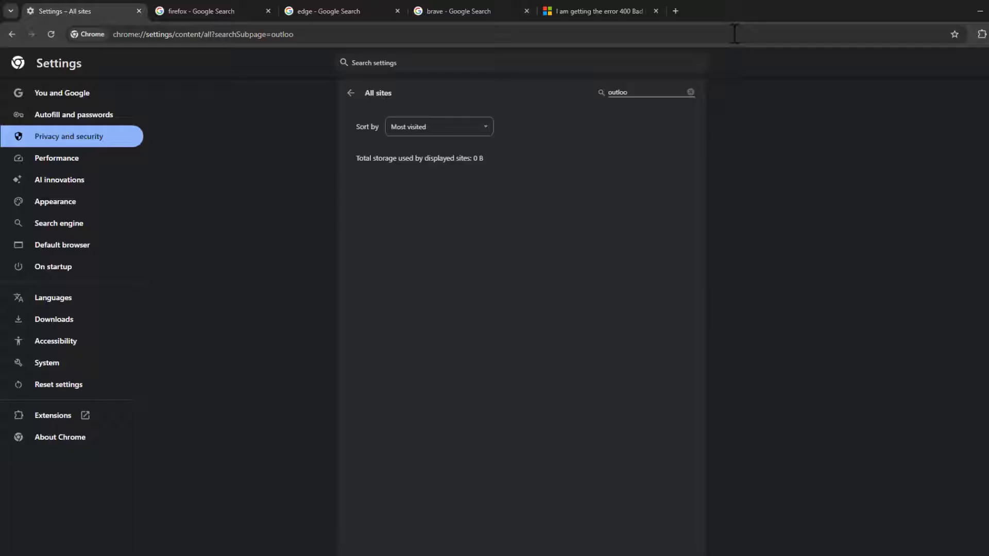
left_click(53, 415)
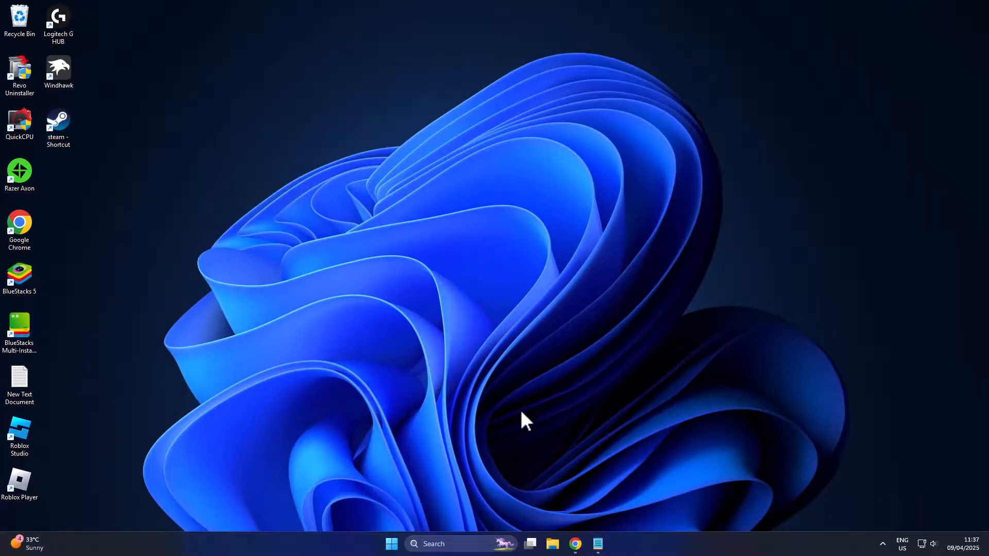
- From Control Panel's network status and tasks, open the Ethernet0 connection's Properties
left_click(433, 544)
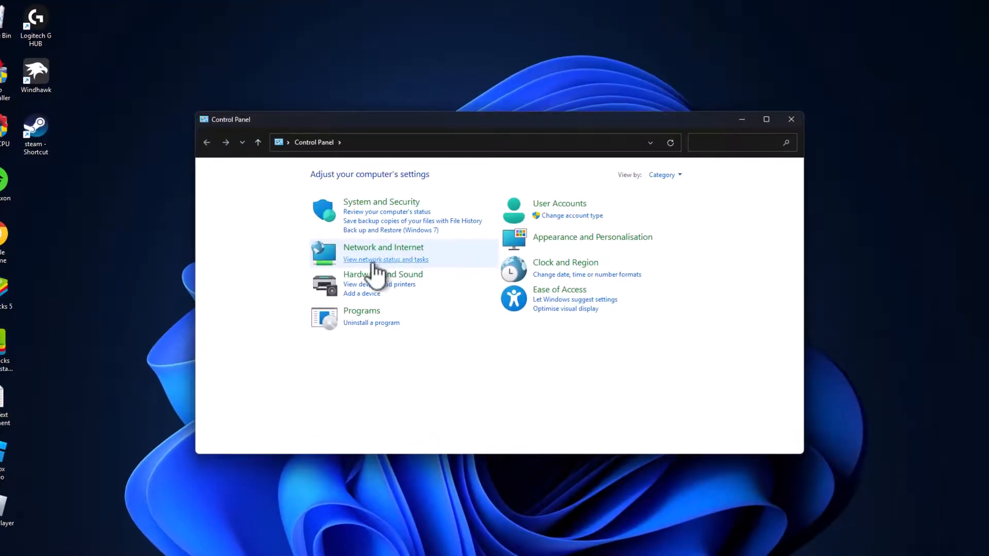
left_click(385, 259)
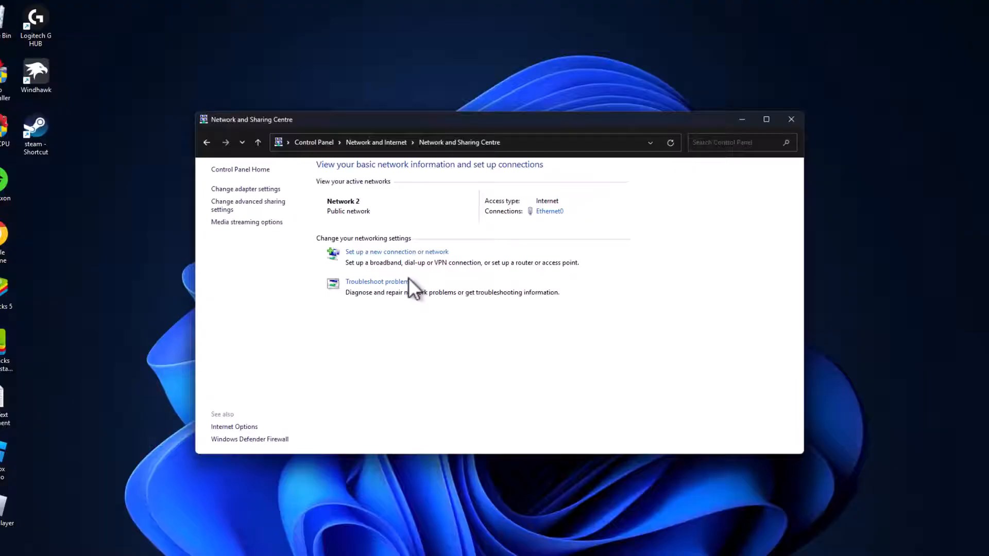
left_click(548, 211)
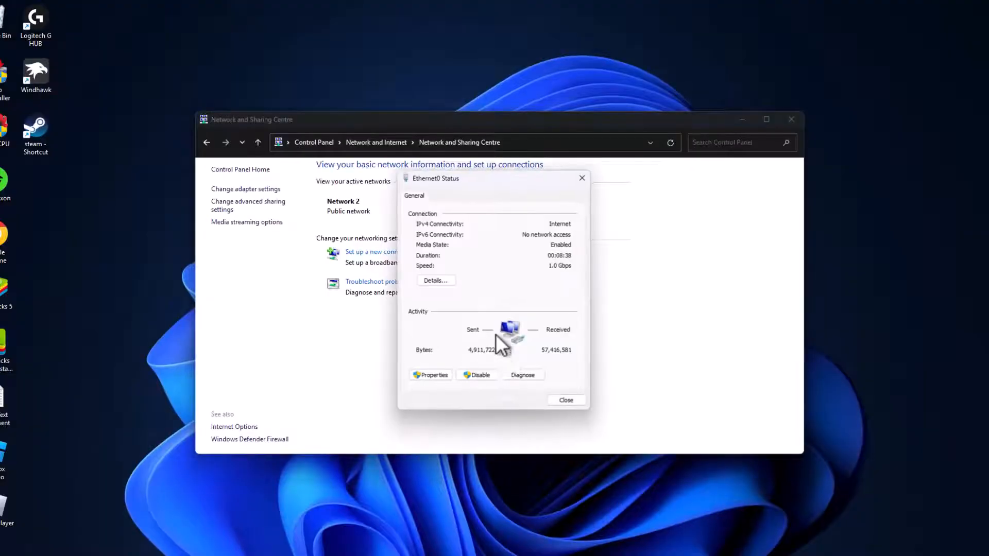
left_click(431, 374)
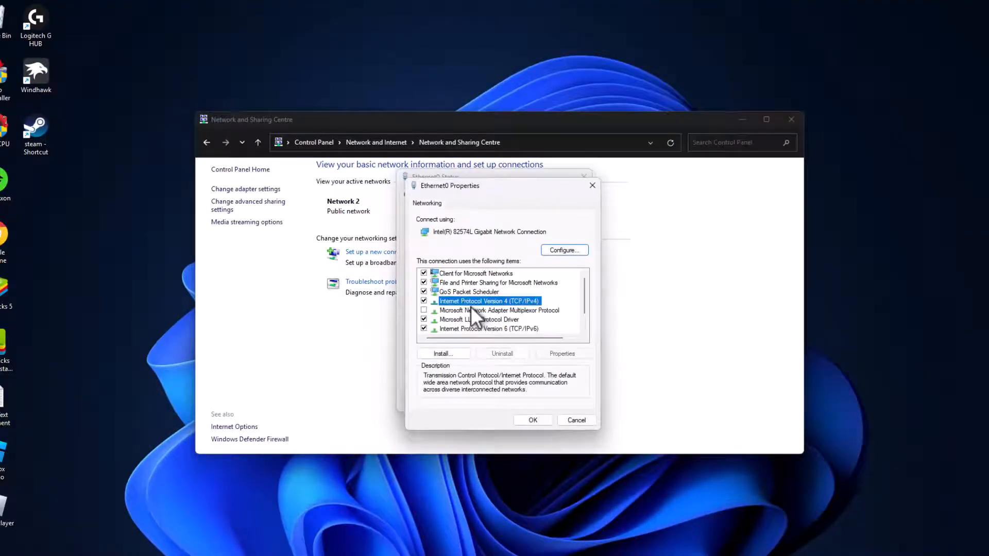
- Give IPv4 custom DNS servers 1.1.1.1 and 1.0.0.1, save, and close both windows
left_click(561, 353)
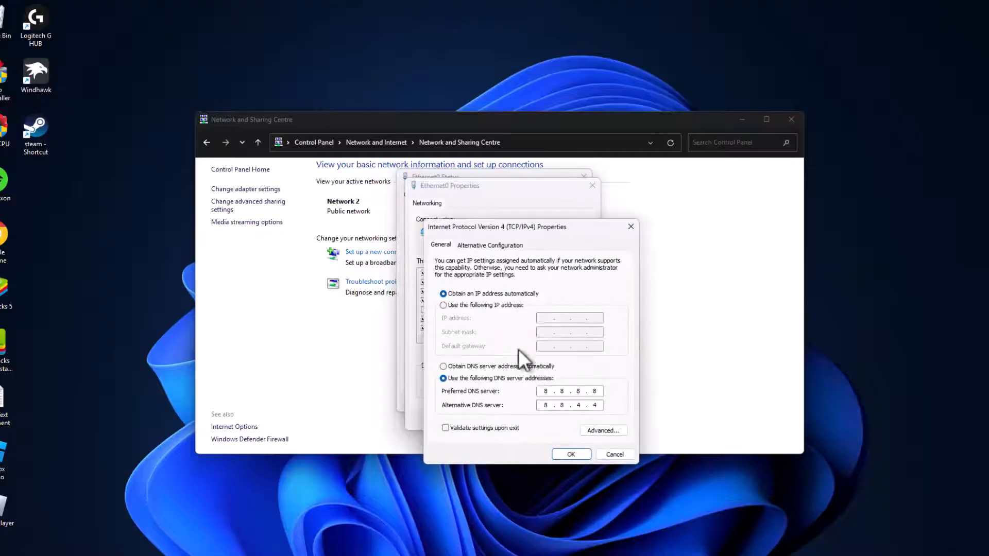
left_click(444, 366)
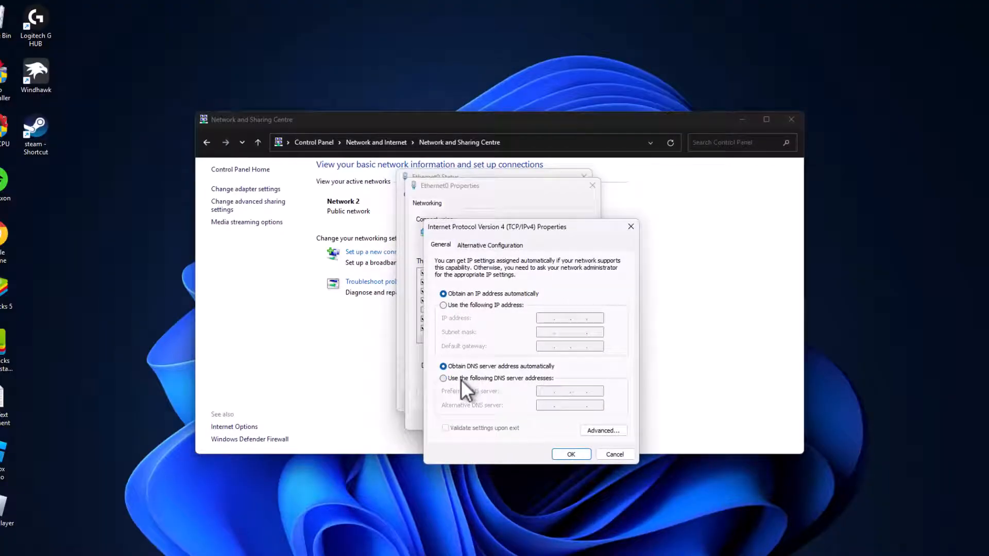
left_click(443, 378)
type("1.0.0.1")
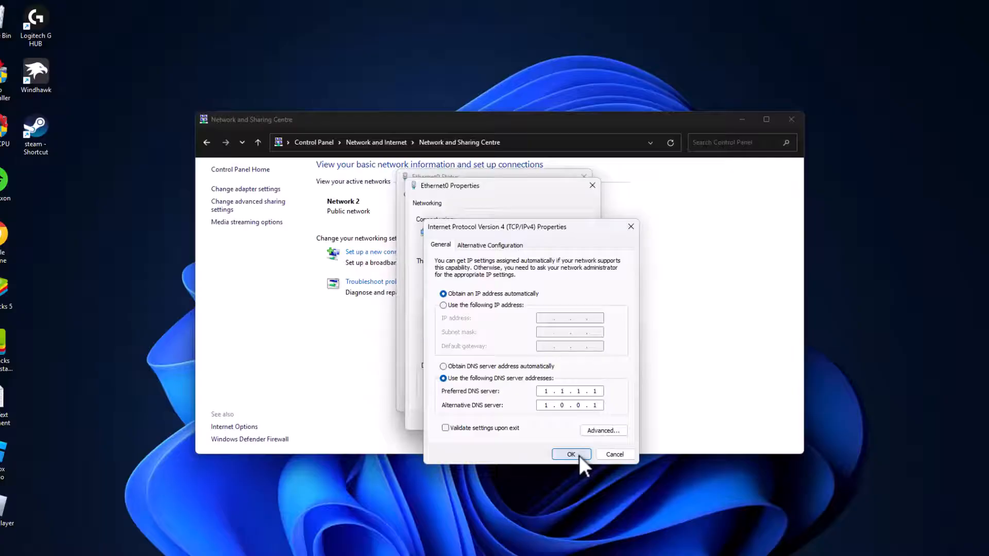
left_click(570, 454)
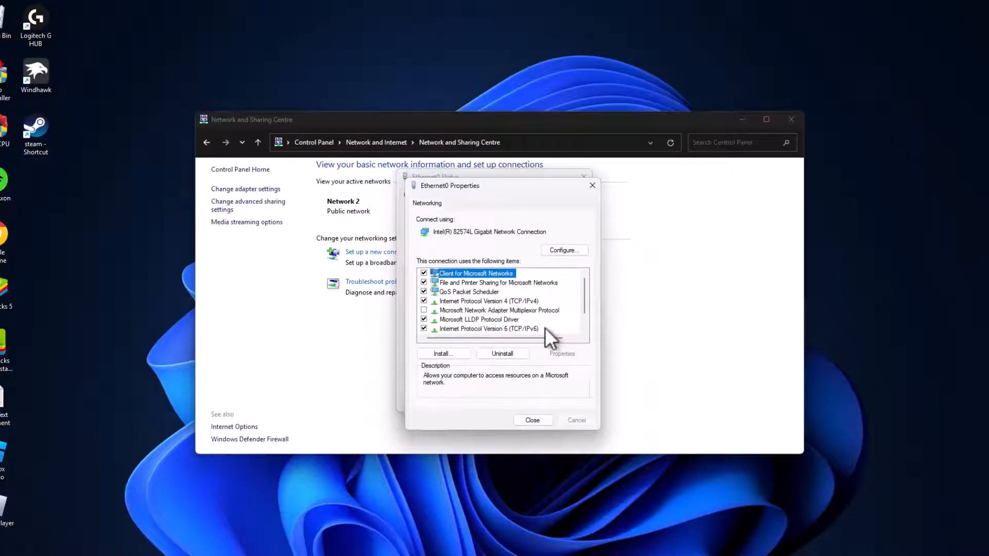
left_click(532, 420)
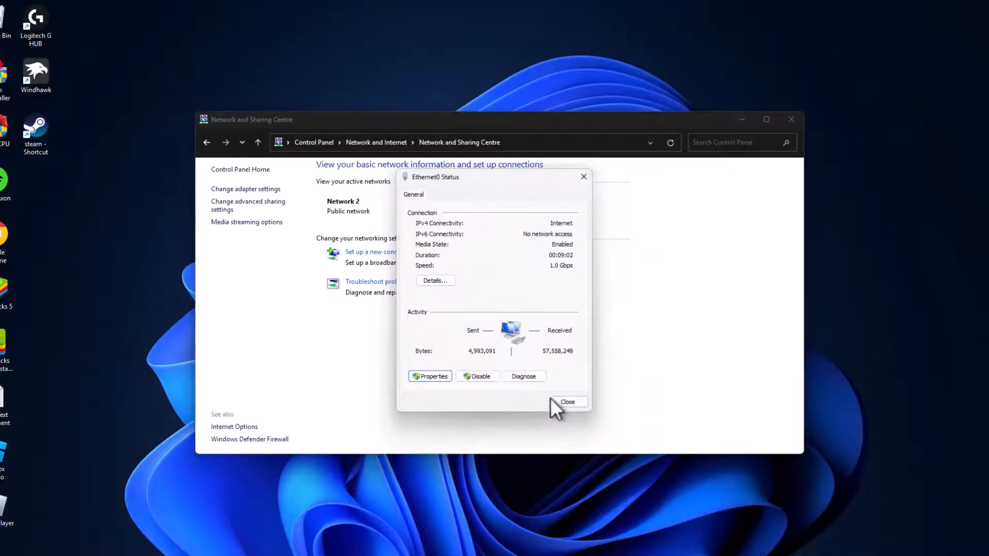
left_click(565, 401)
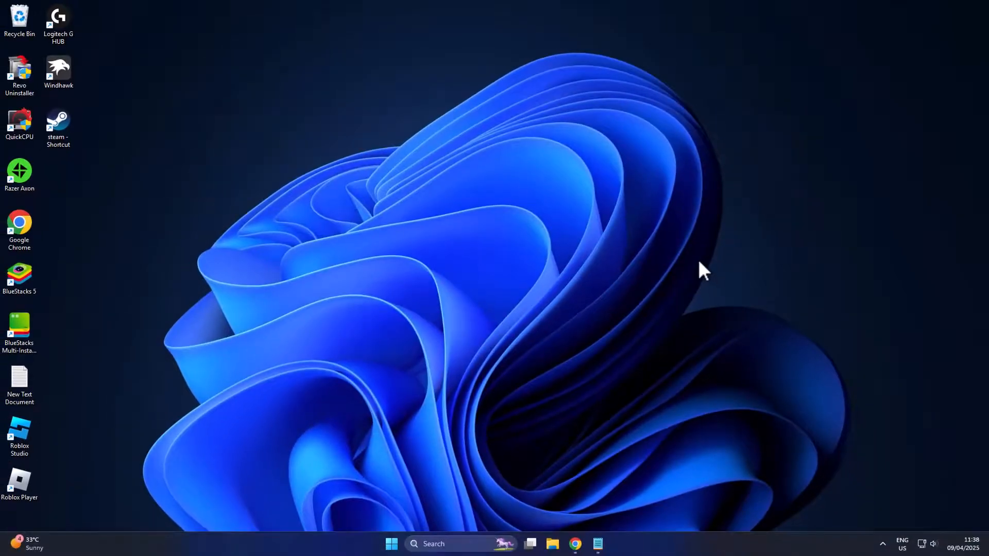
mouse_move(595, 378)
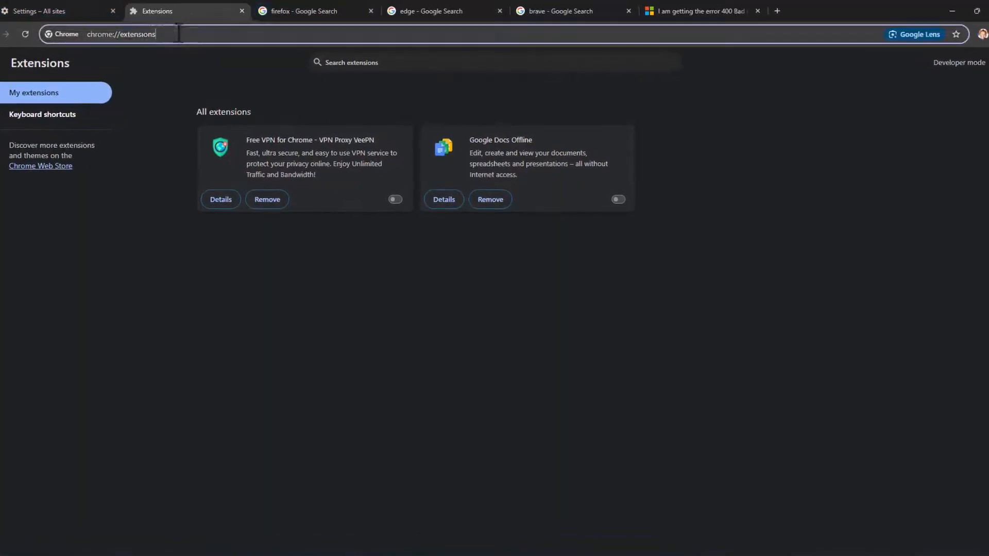
- Search the Chrome Web Store for 'vpn', add VeePN, and open its toolbar panel
type("chrome")
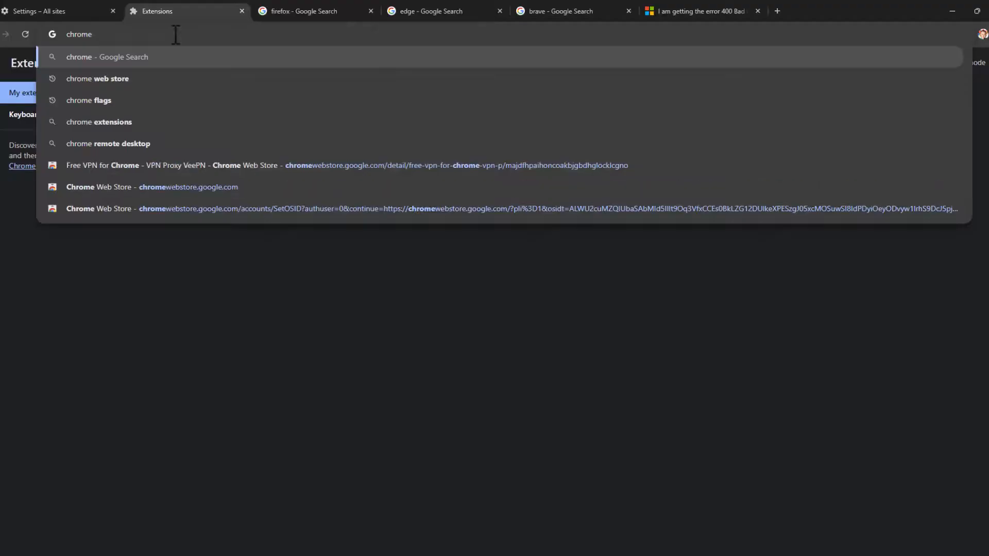
left_click(97, 78)
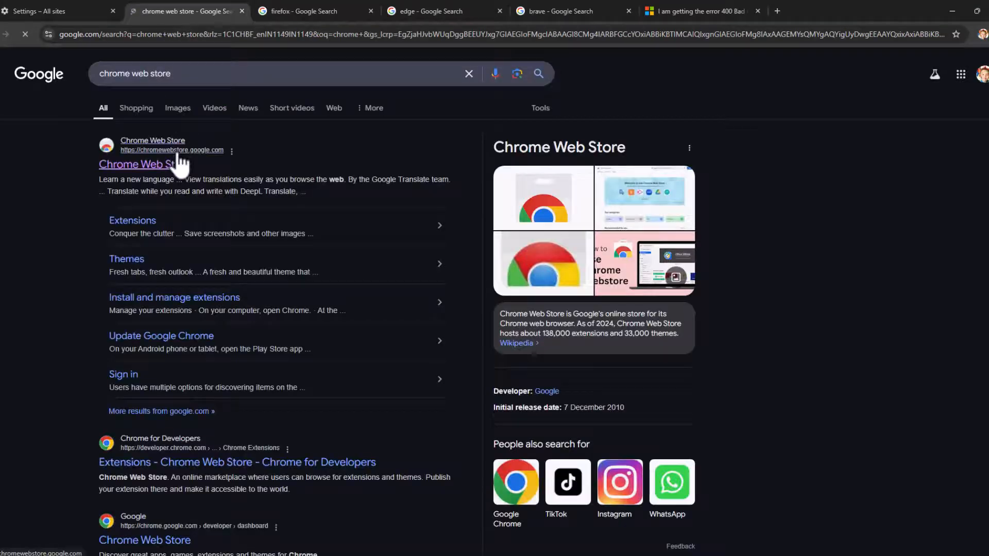
left_click(135, 164)
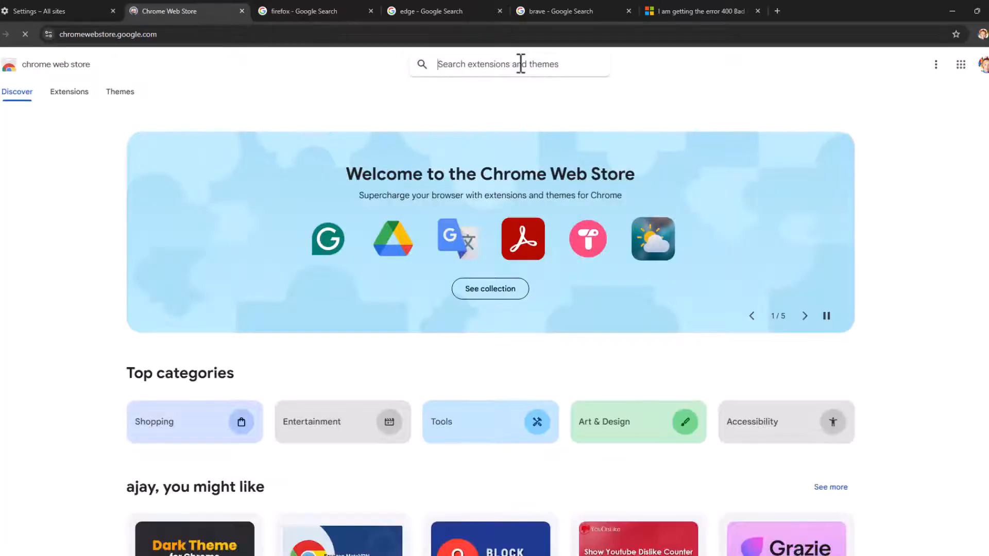
type("vp[")
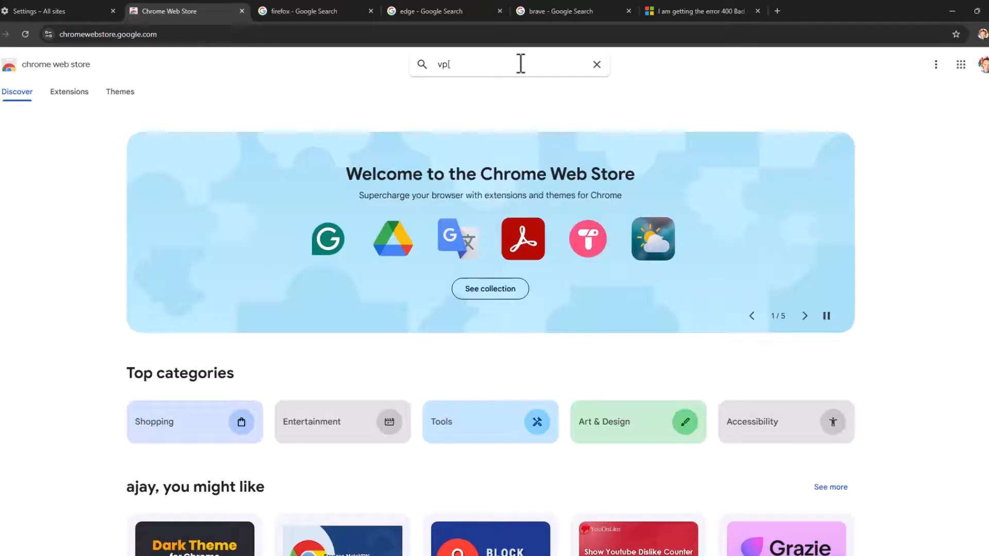
type("n")
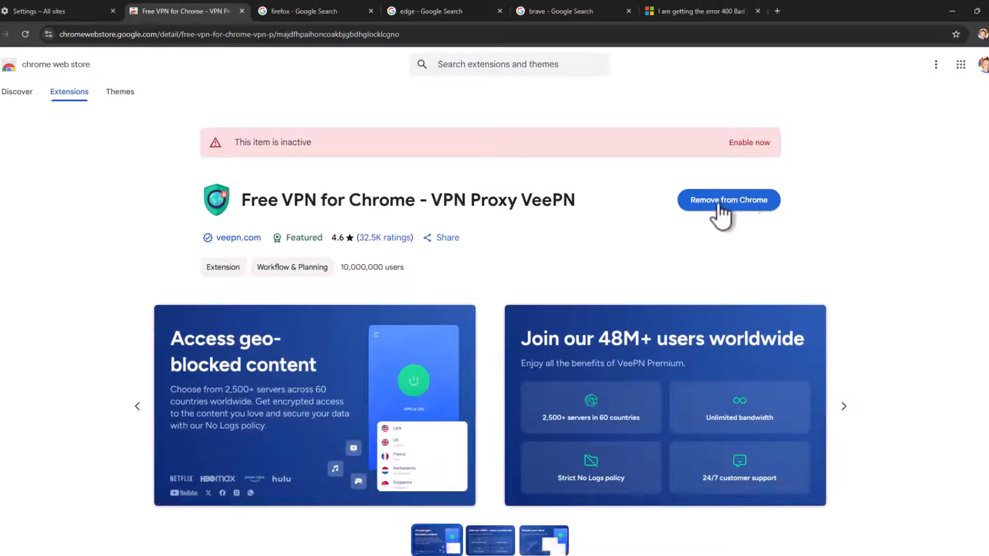
mouse_move(744, 192)
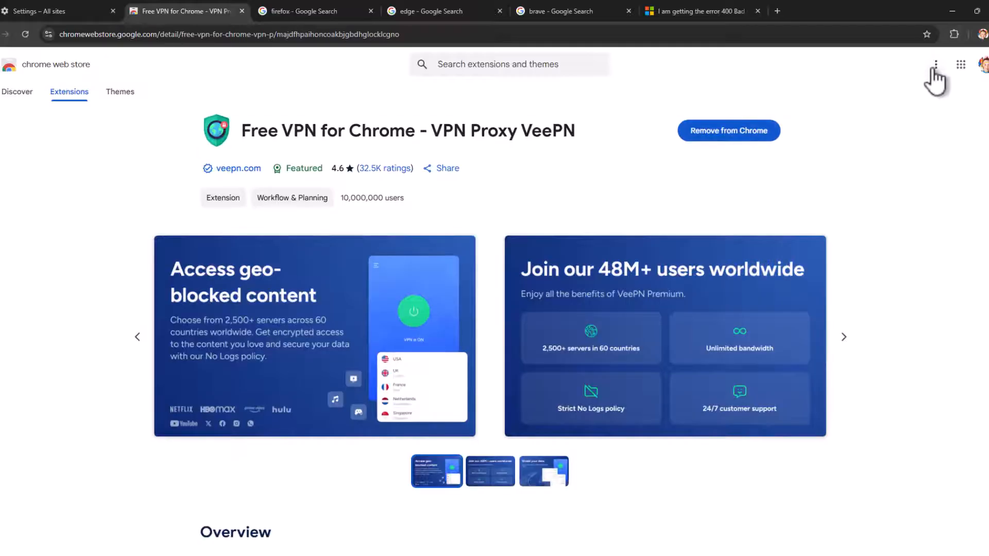
left_click(953, 34)
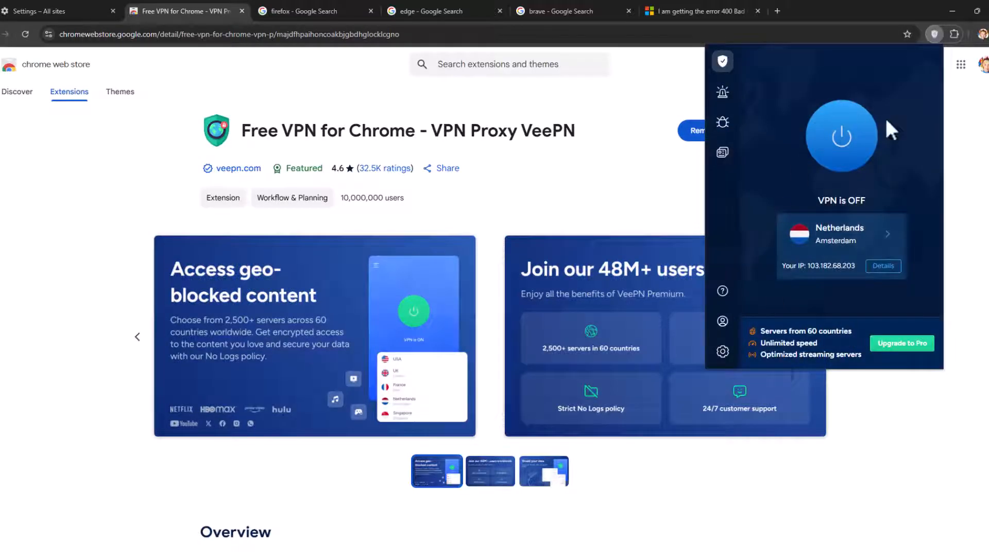
left_click(841, 136)
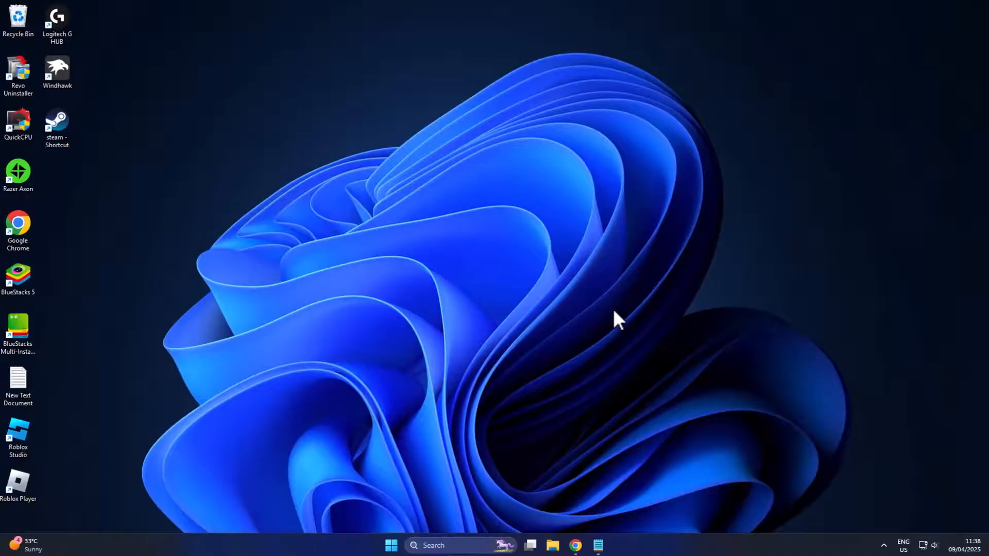
mouse_move(639, 363)
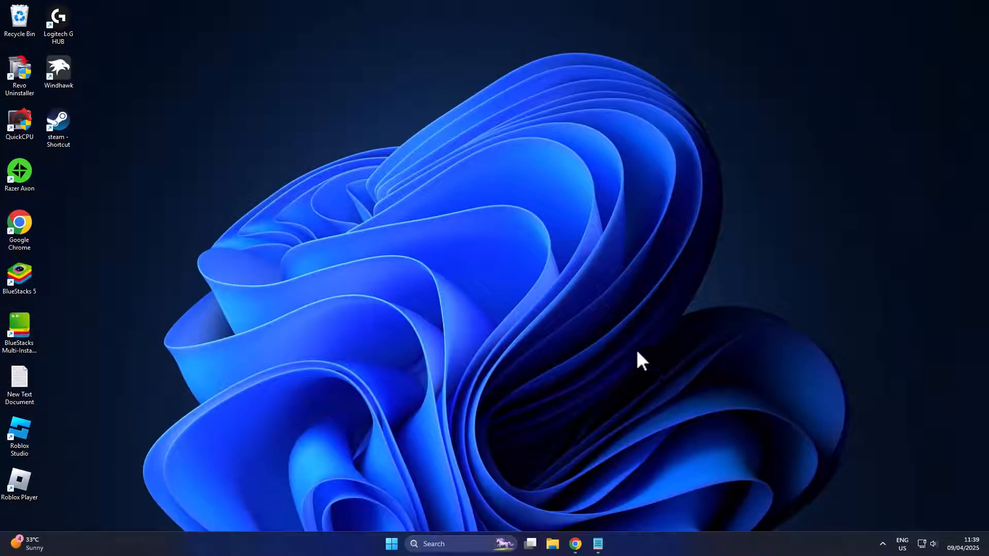
- Run 'cmd' as administrator, execute netsh resets including 'netsh winsock reset', then close it
left_click(441, 544)
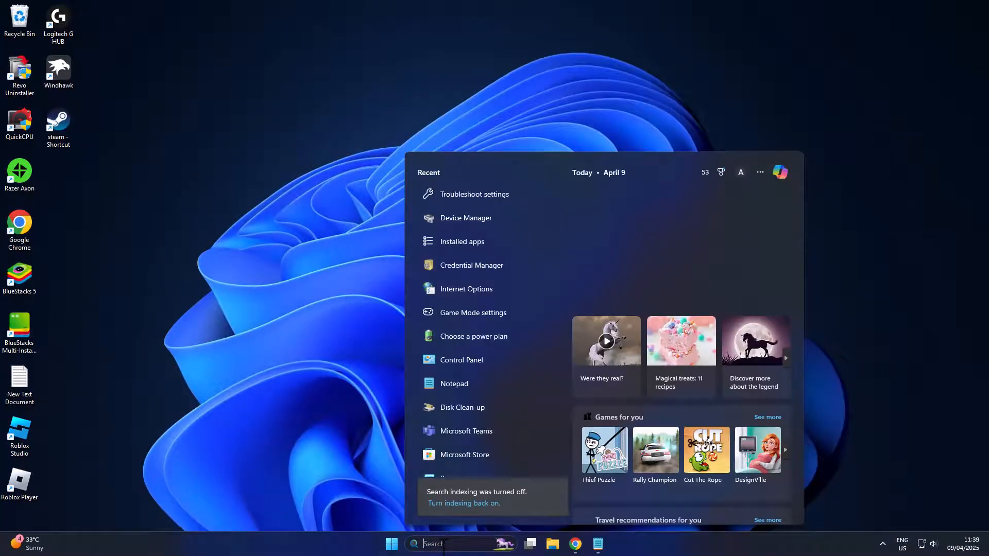
type("cmd")
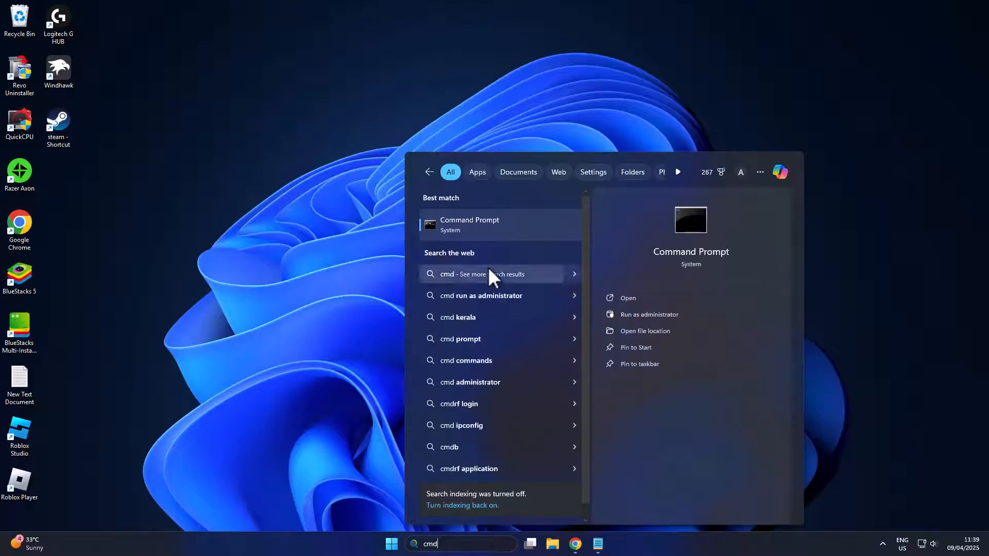
left_click(650, 314)
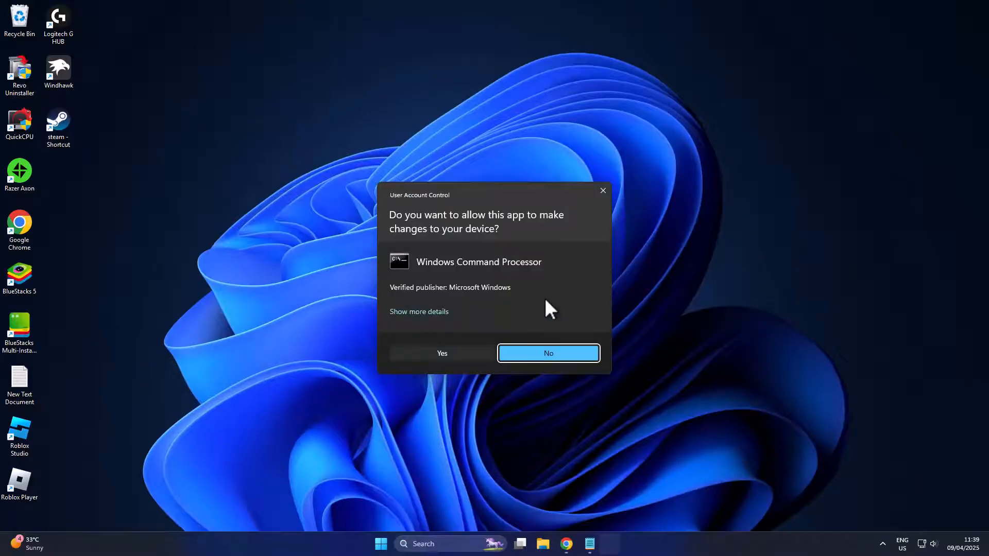
left_click(441, 353)
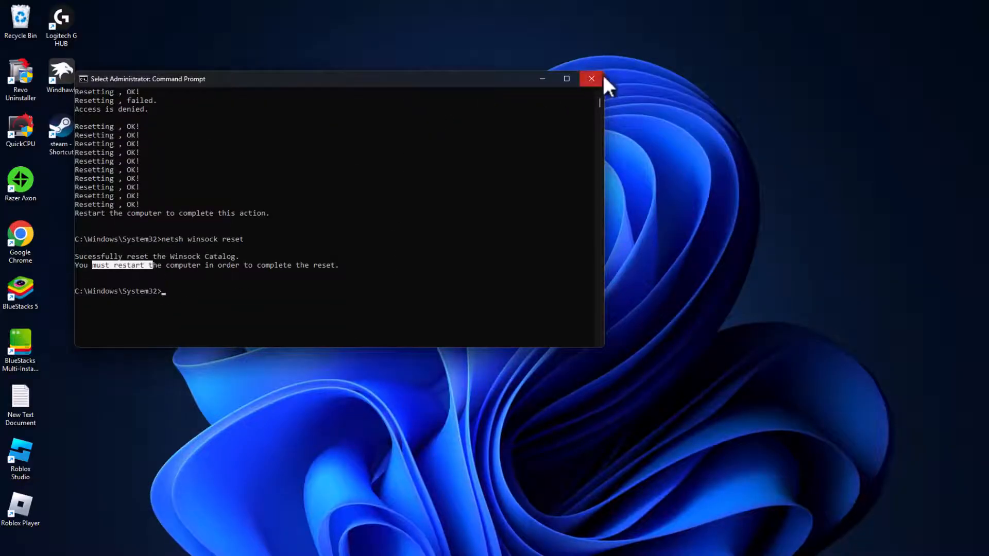
left_click(590, 79)
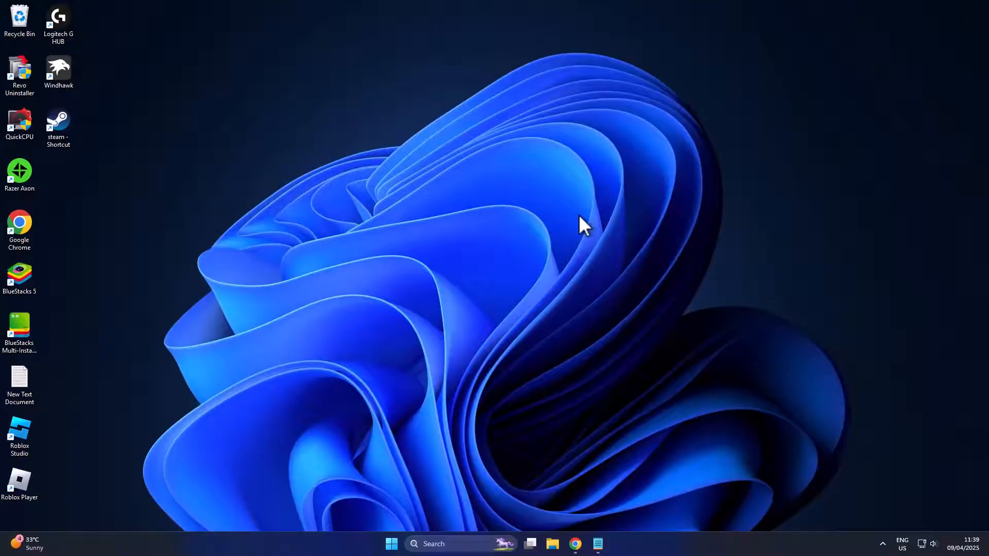
mouse_move(592, 255)
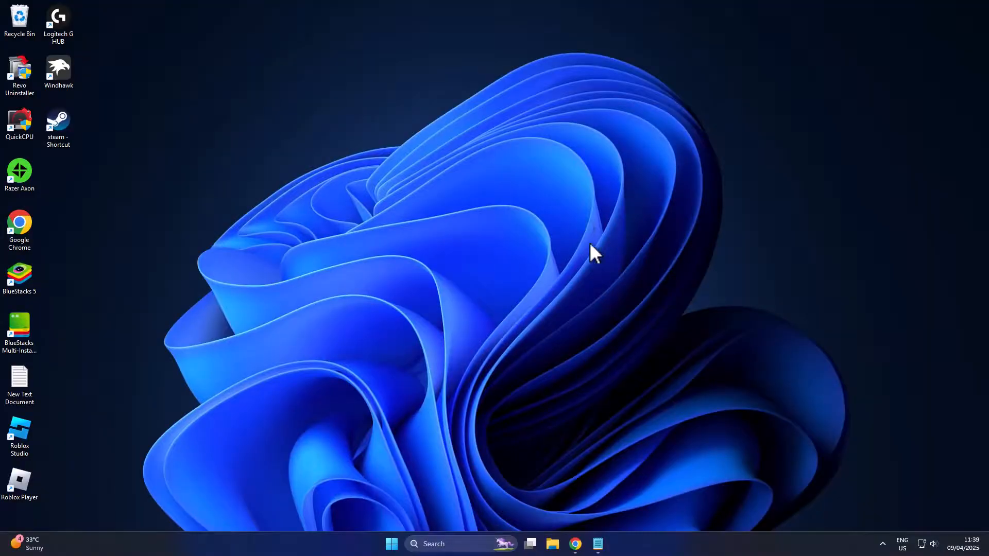
mouse_move(575, 543)
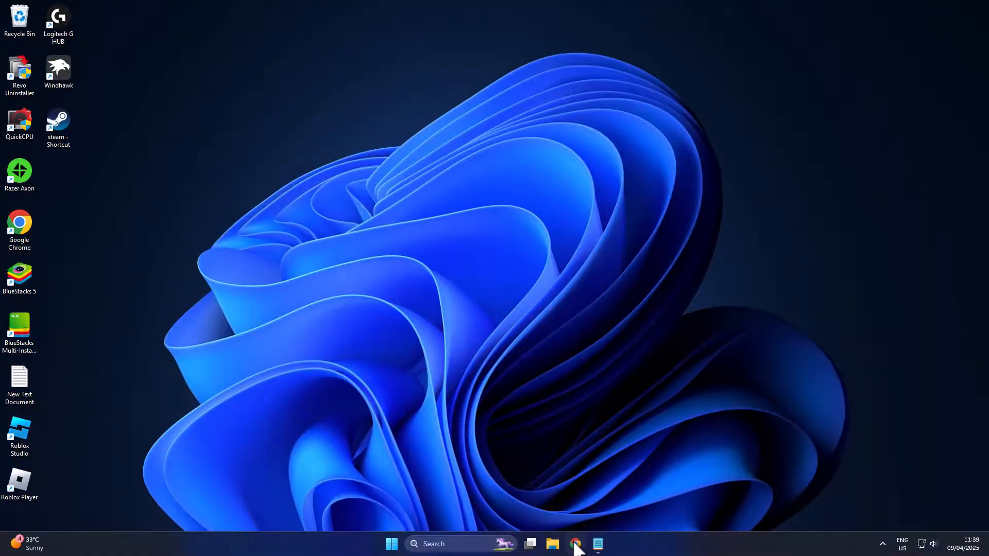
- Reopen Chrome and switch through the Firefox, Edge and Brave search result tabs
left_click(573, 544)
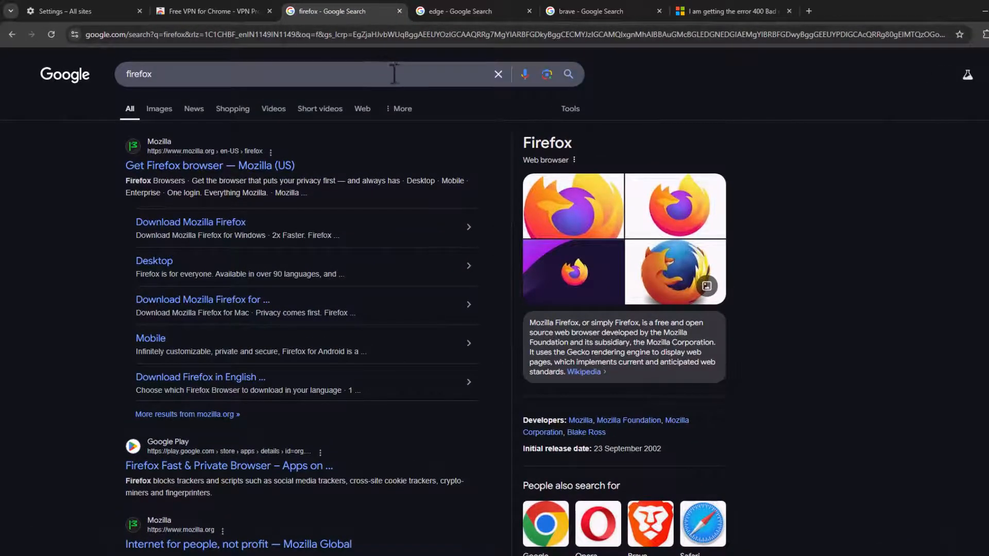
left_click(470, 11)
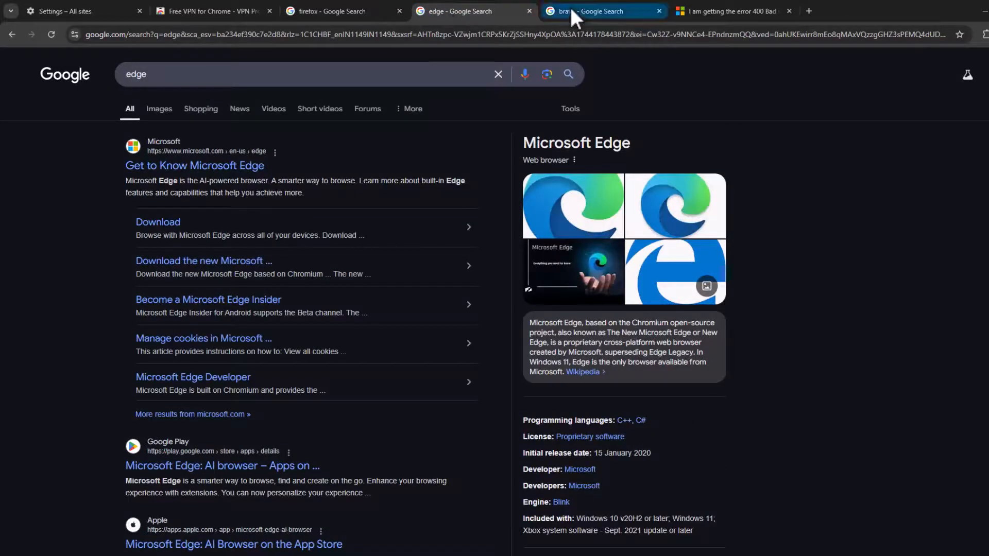
left_click(595, 12)
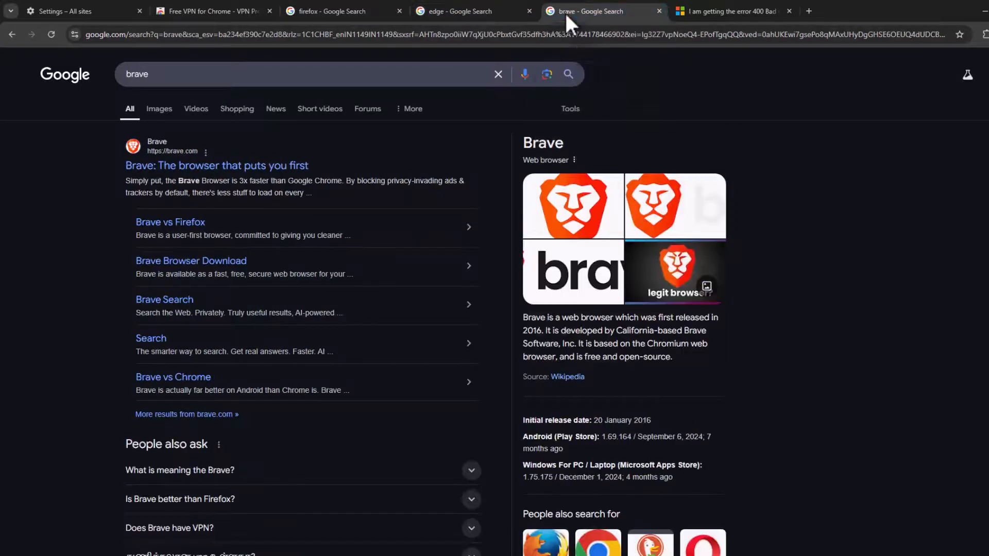
mouse_move(927, 124)
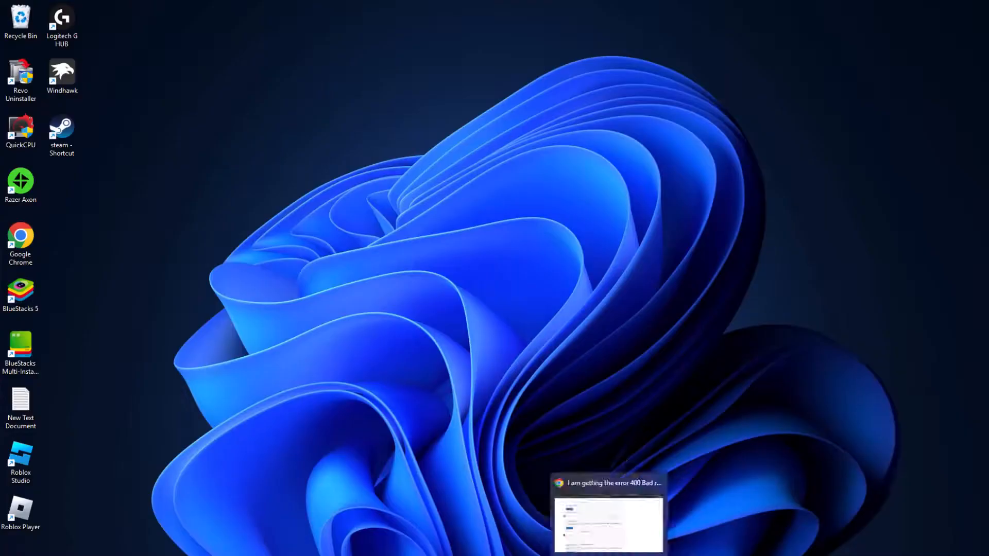
- Open the '400 Bad Request' forum thread and read skye49's reply about Exchange Admin Center
left_click(607, 522)
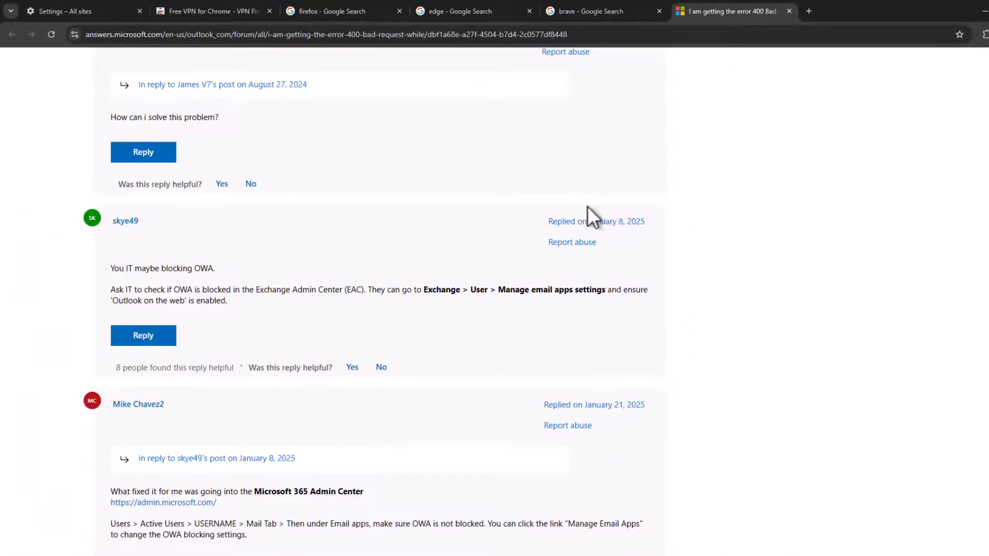
mouse_move(429, 277)
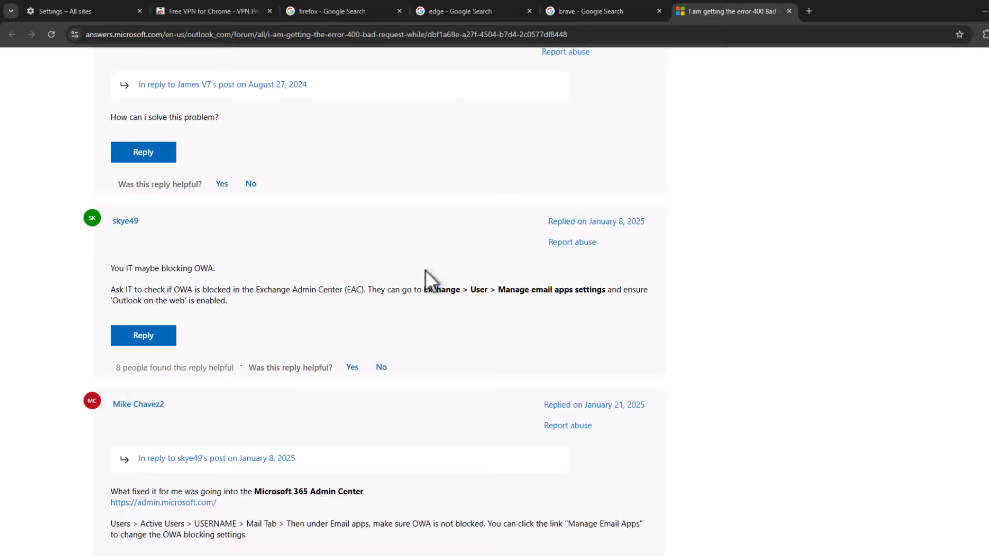
mouse_move(403, 315)
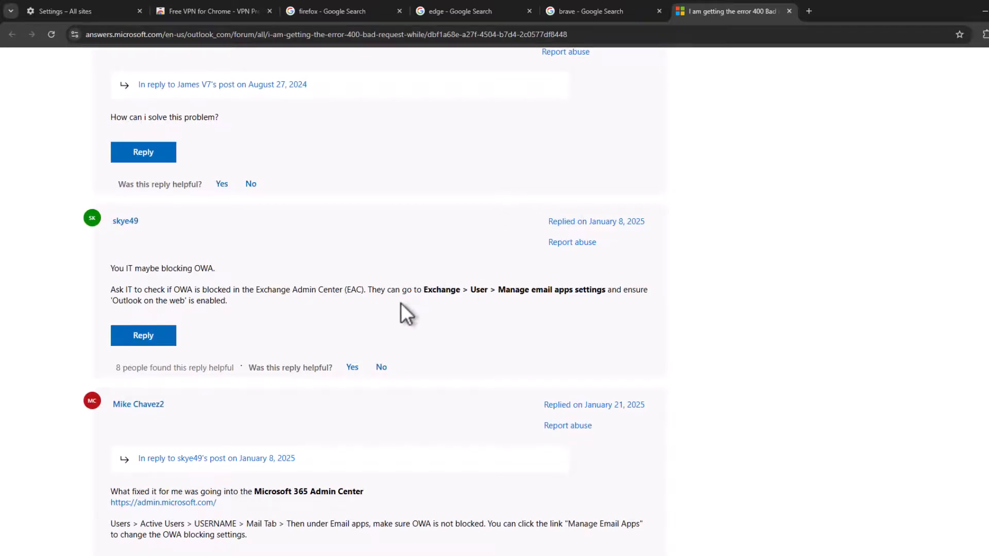
double_click(441, 289)
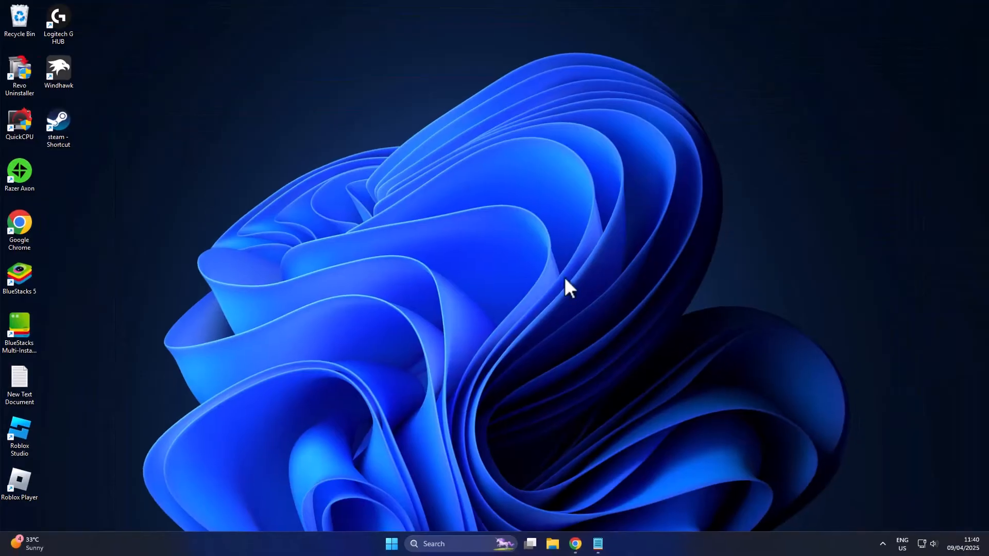
mouse_move(546, 371)
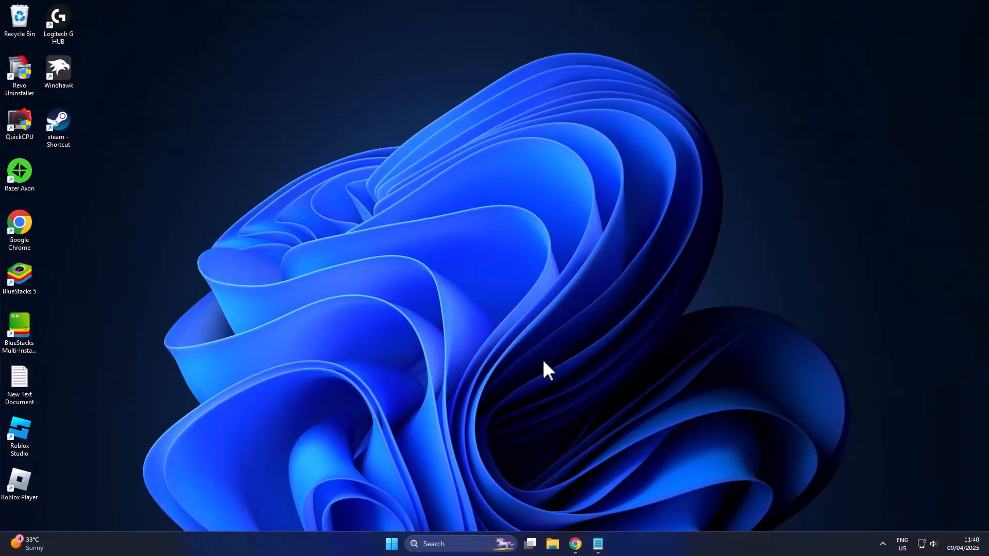
mouse_move(543, 382)
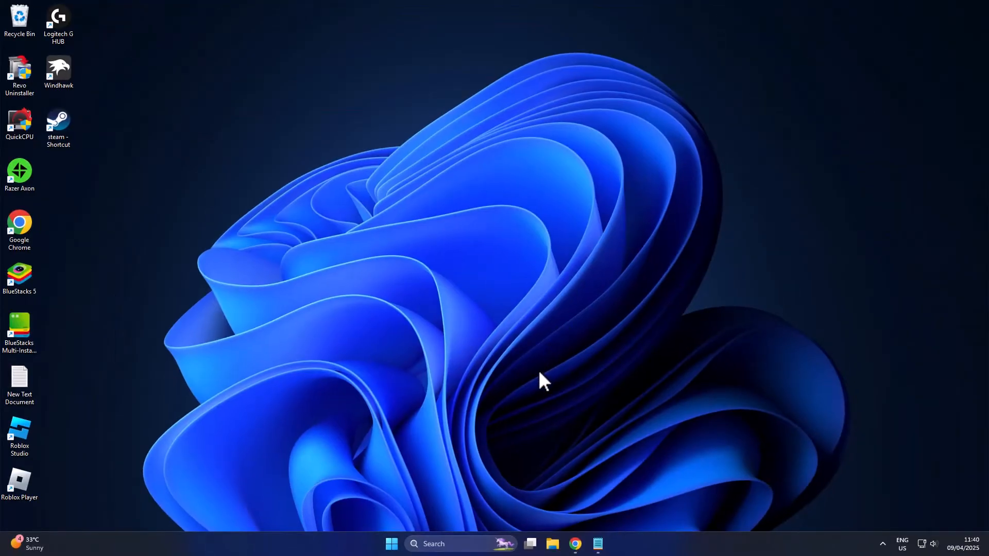